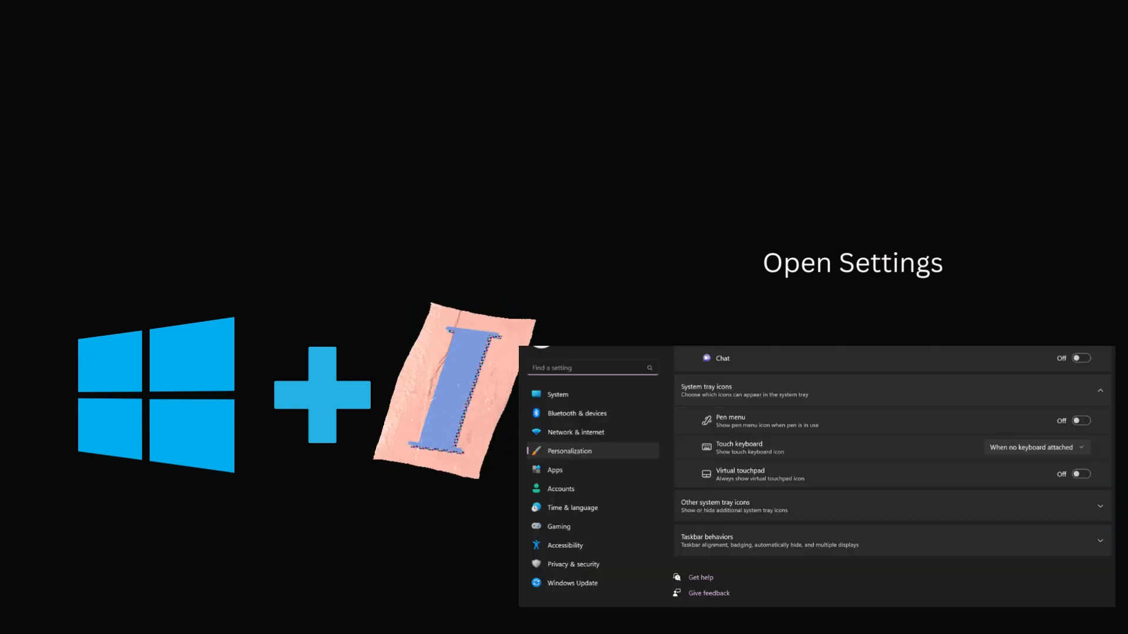
Advance through the Win+L lock-screen, Run, and Win+S Search slides to the Win+X Quick Link slide
key("Win+L")
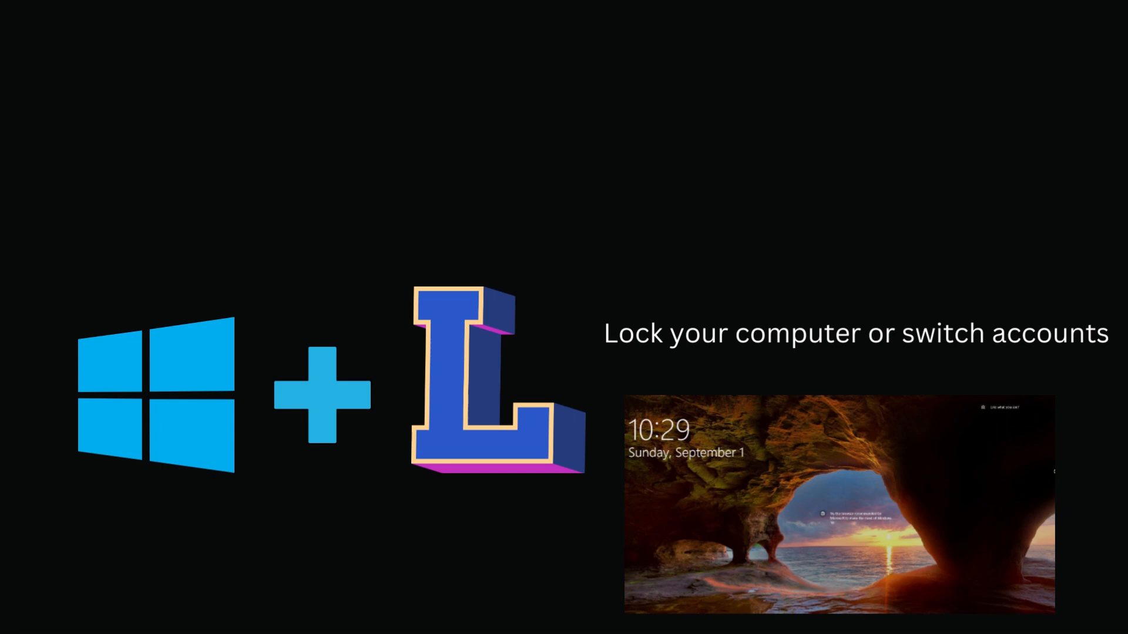
key("Win+P")
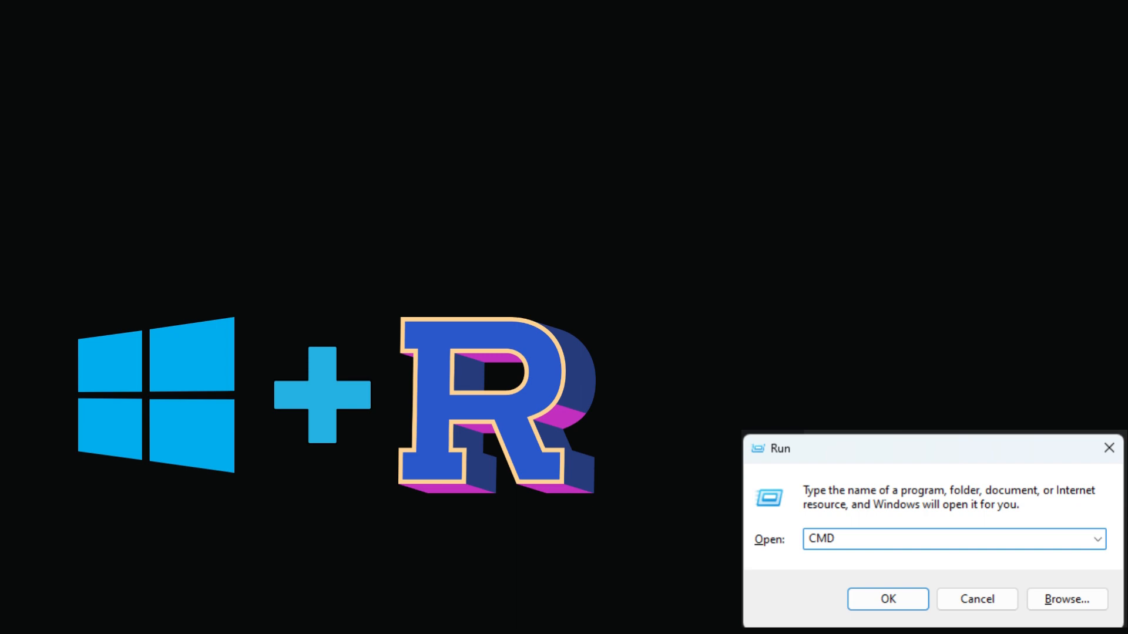
key("Win+S")
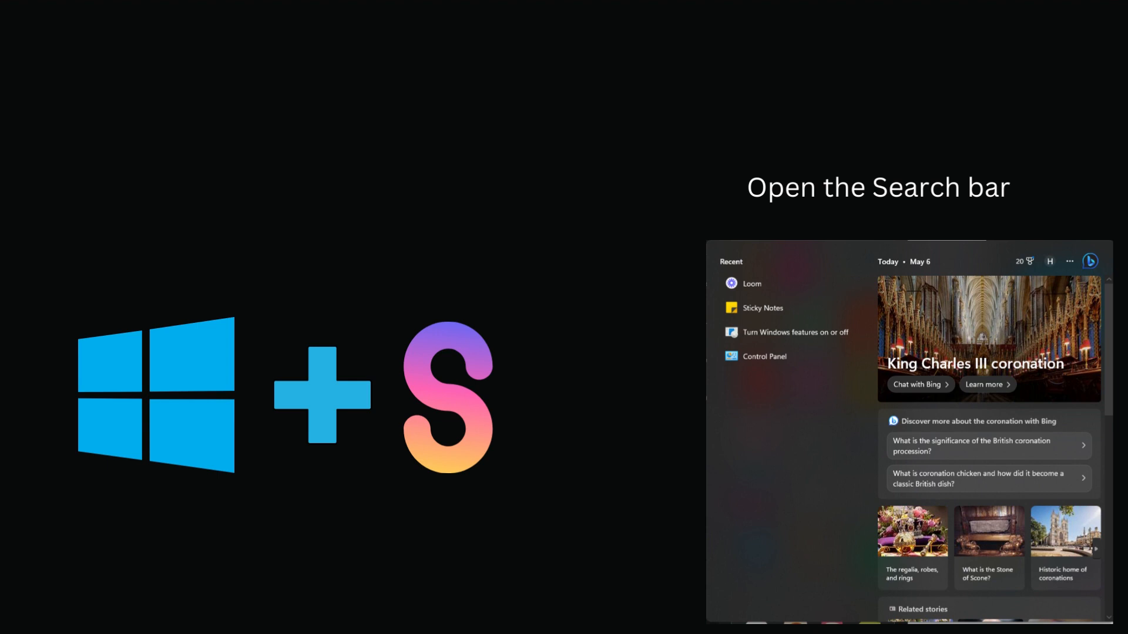
key("Win+X")
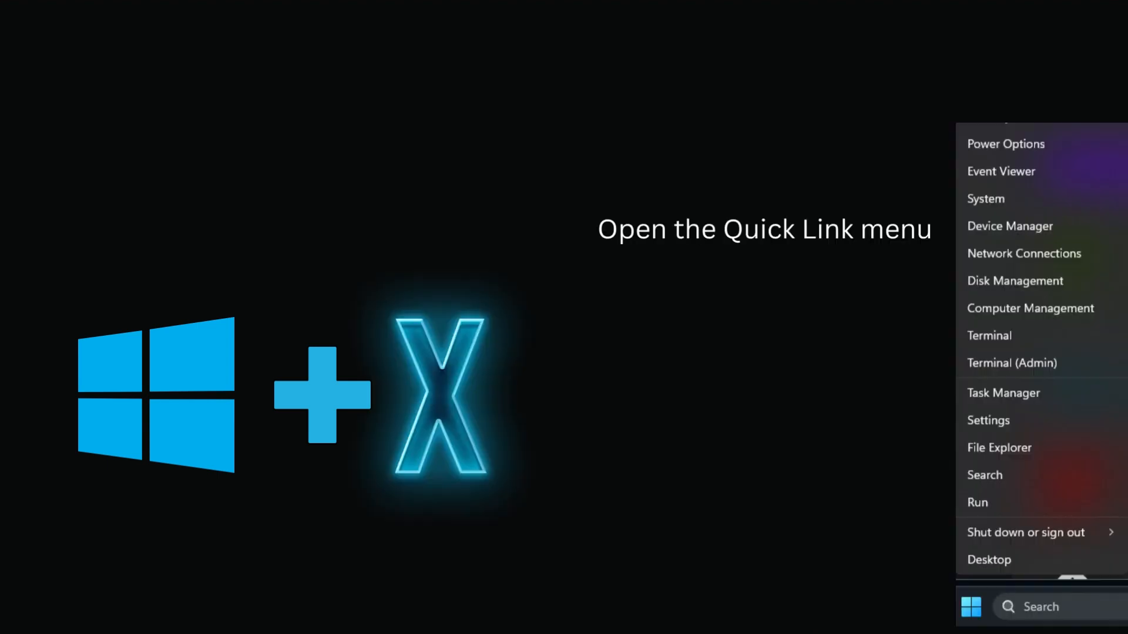